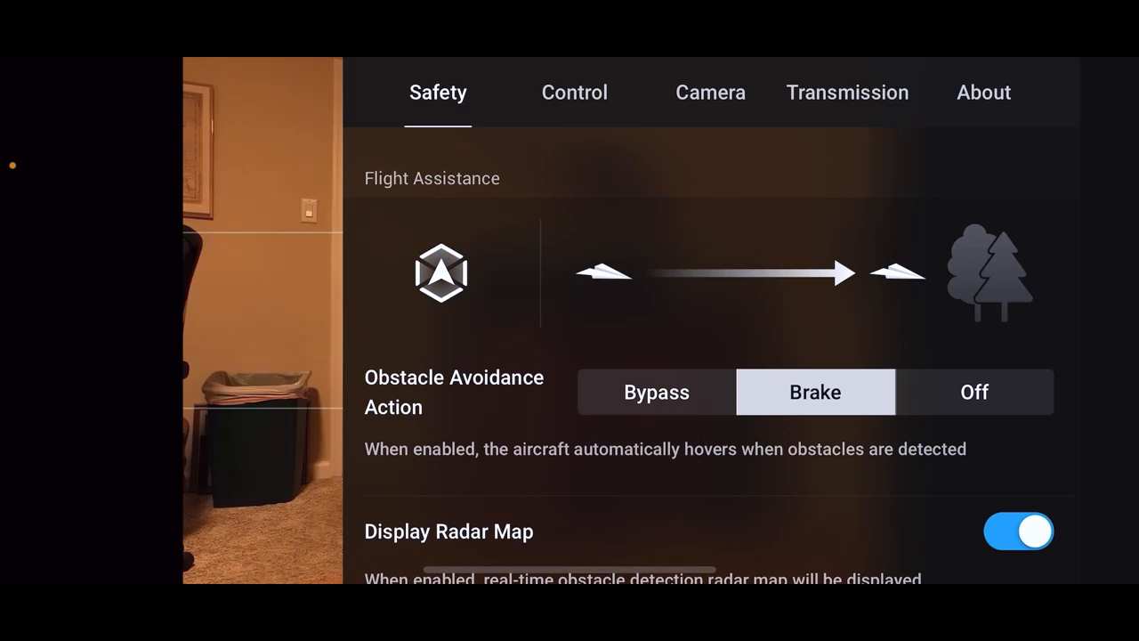
Switch the settings panel from Safety to the Camera page
{"action": "left_click", "coordinate": [710, 92]}
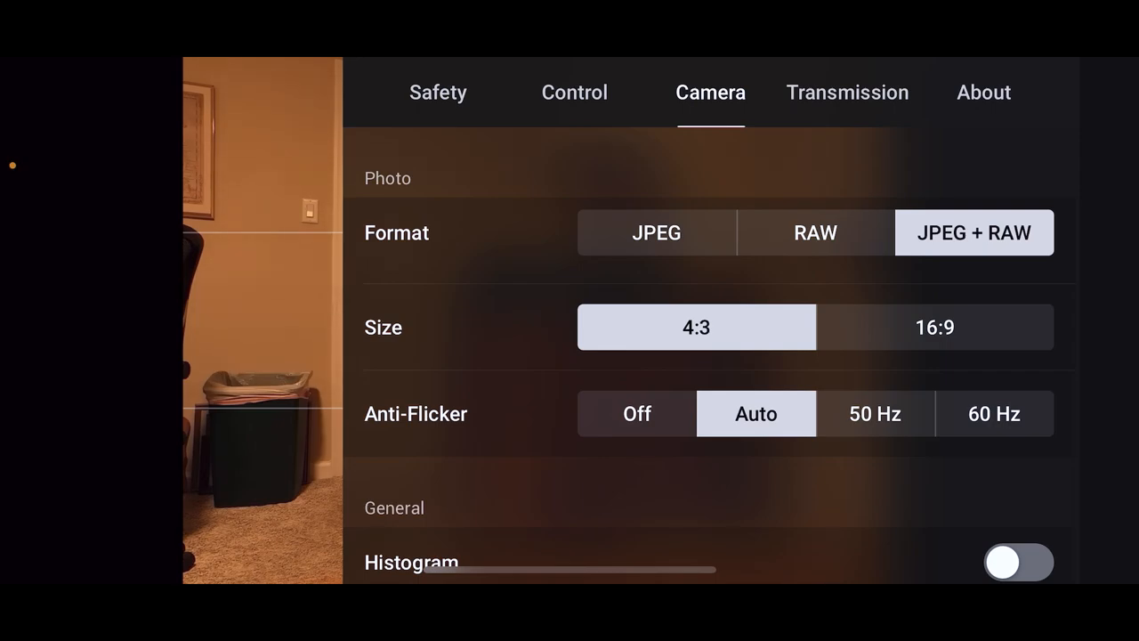
Cycle the photo format through JPEG, JPEG + RAW and RAW, finishing on RAW with size 4:3
{"action": "left_click", "coordinate": [655, 232]}
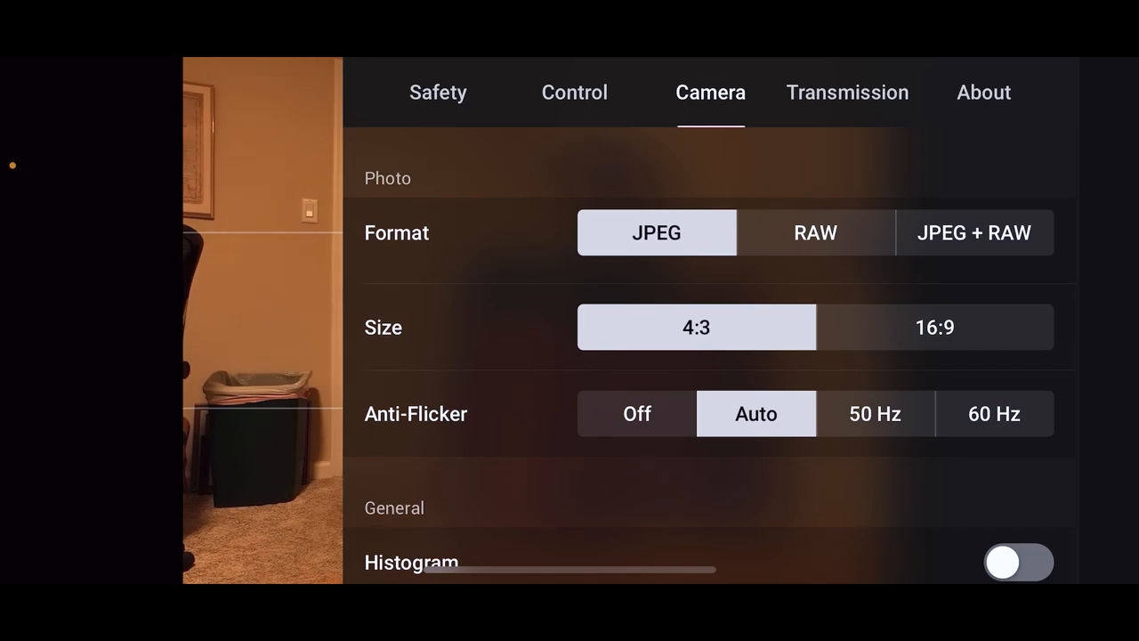
{"action": "left_click", "coordinate": [973, 232]}
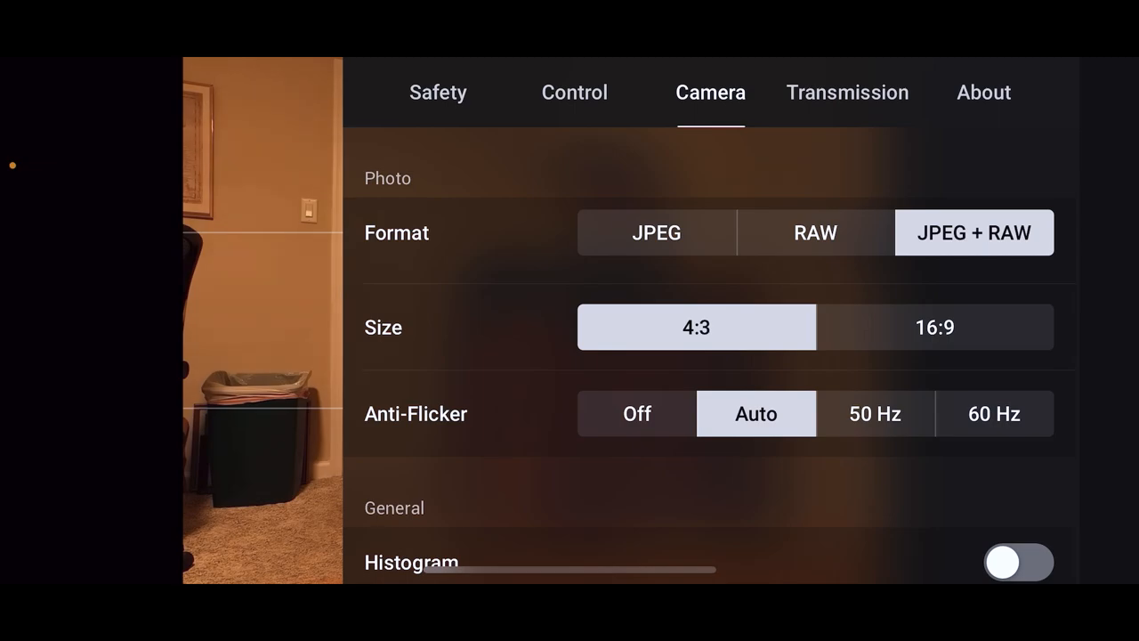
{"action": "left_click", "coordinate": [815, 231]}
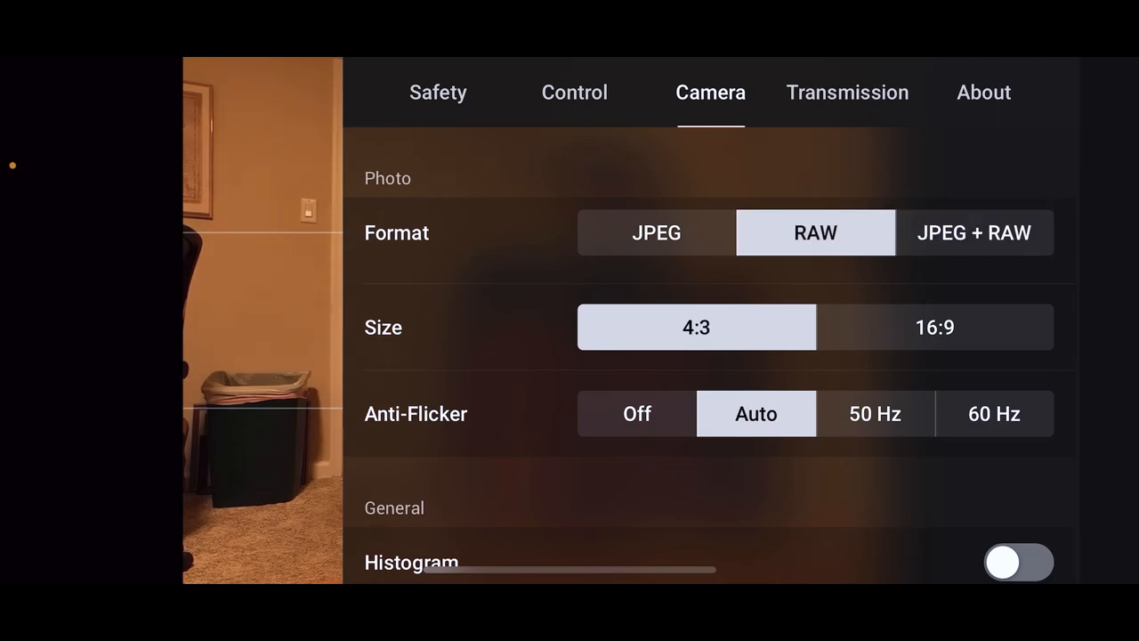
{"action": "left_click", "coordinate": [654, 232]}
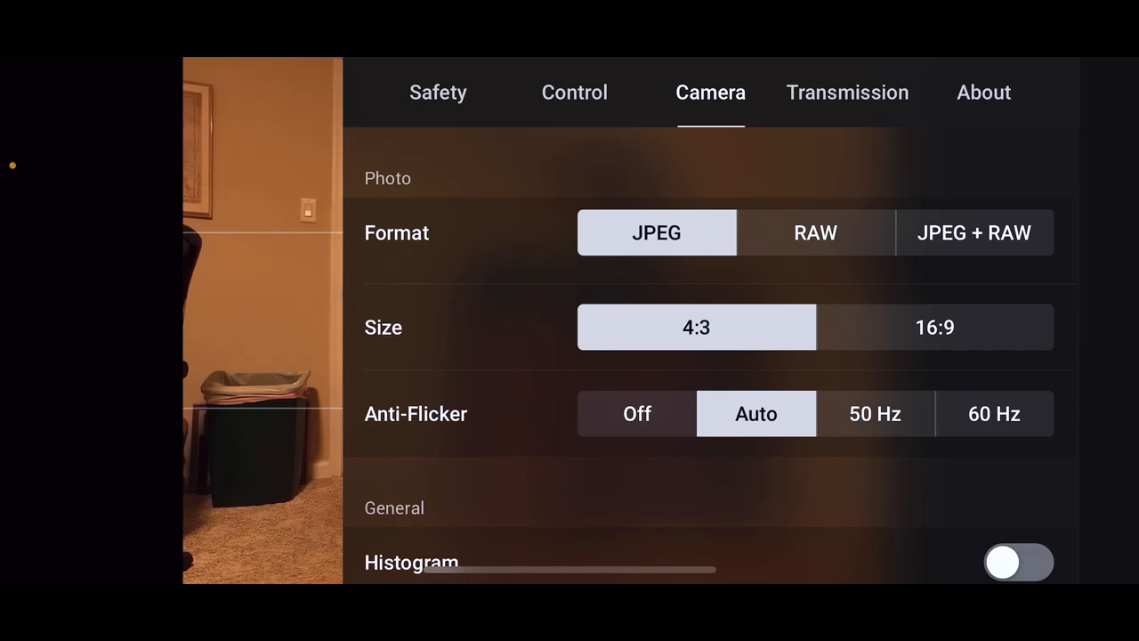
{"action": "left_click", "coordinate": [815, 231]}
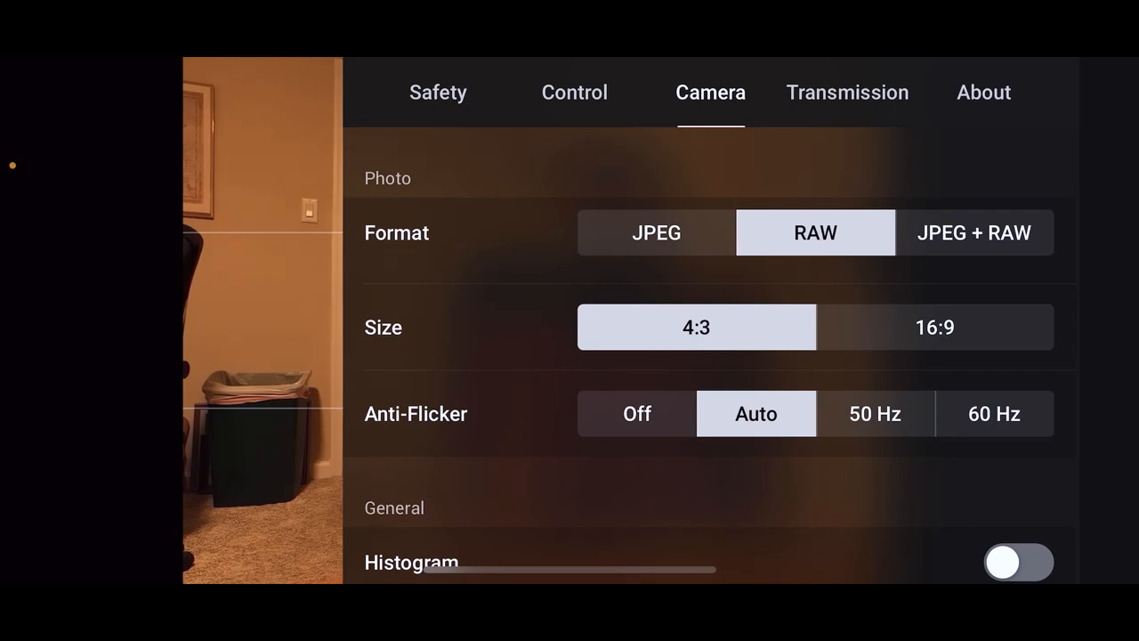
{"action": "left_click", "coordinate": [974, 231]}
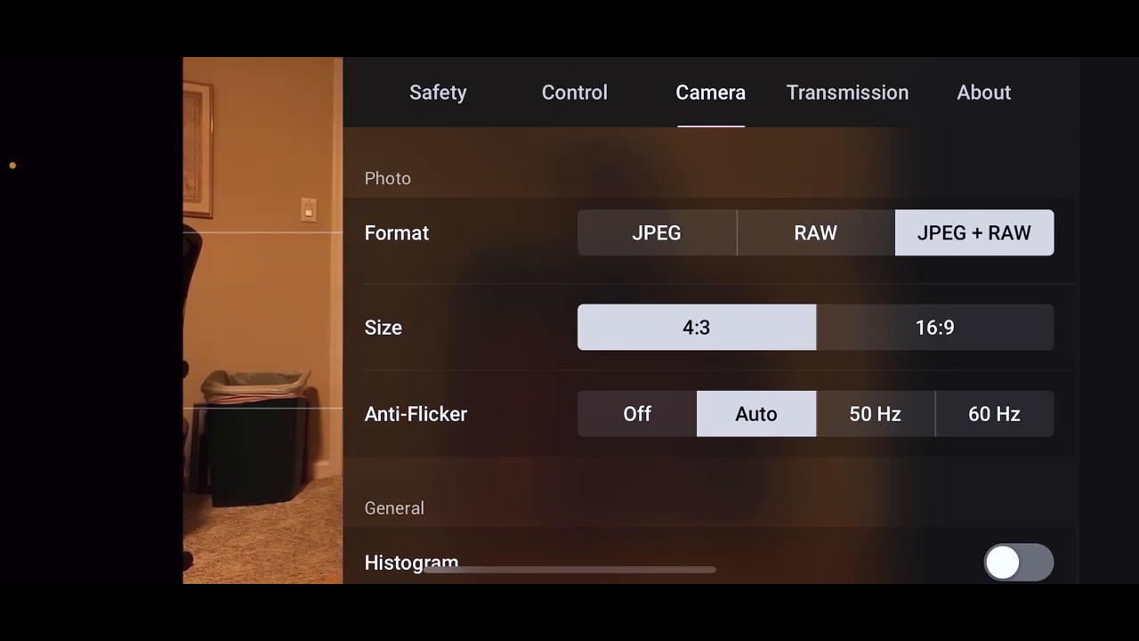
{"action": "left_click", "coordinate": [815, 232]}
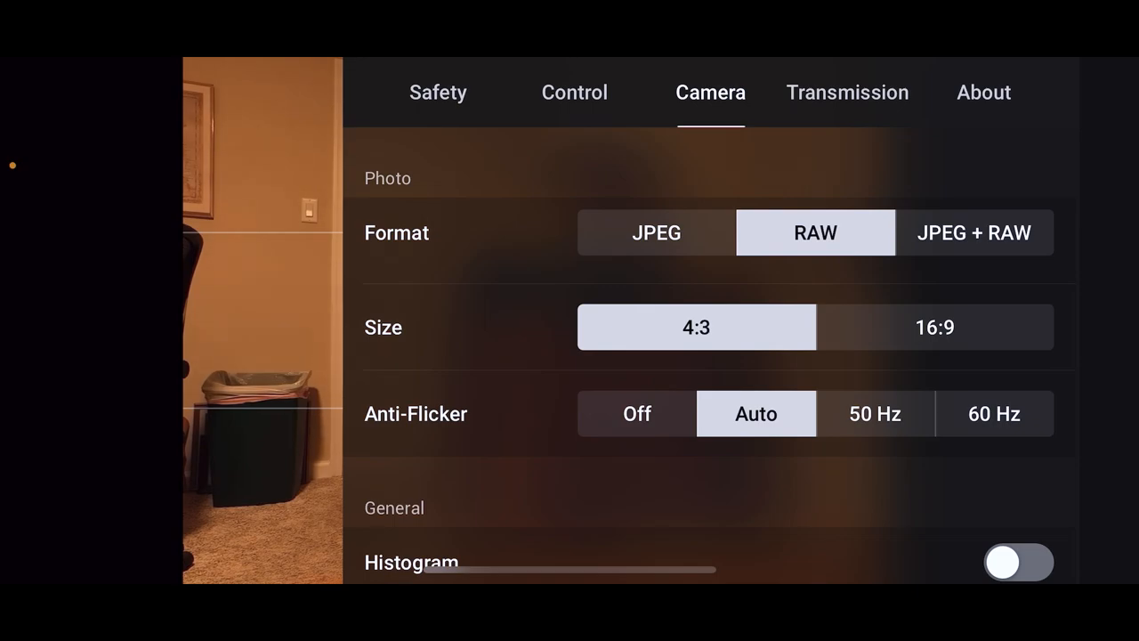
Toggle the photo size between 16:9 and 4:3 several times while the format stays RAW
{"action": "left_click", "coordinate": [934, 328]}
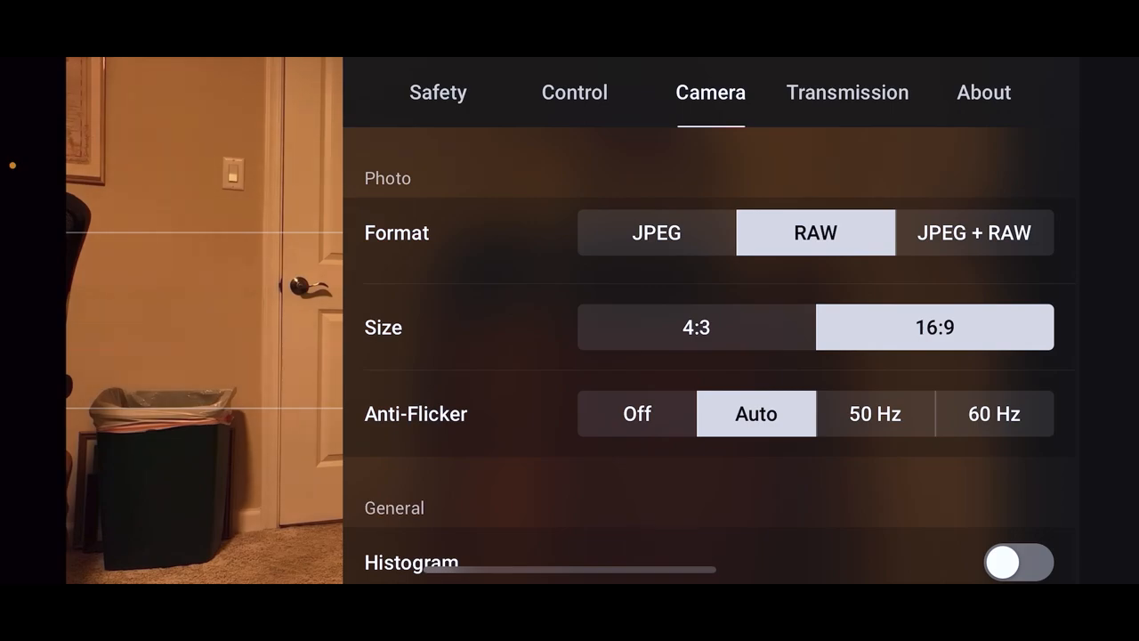
{"action": "left_click", "coordinate": [696, 328]}
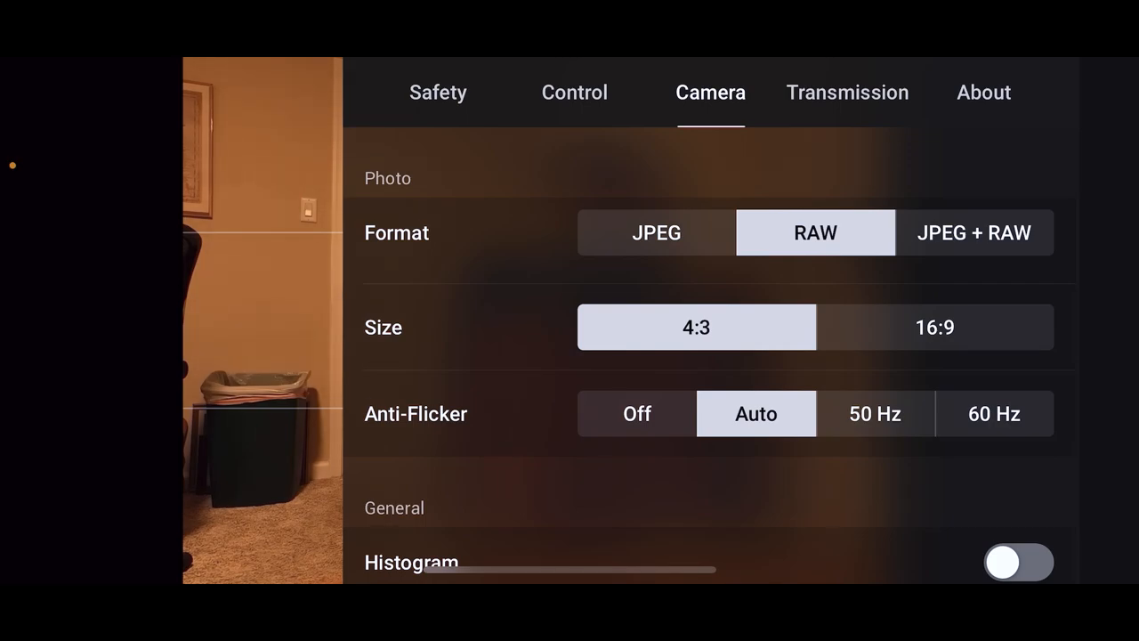
{"action": "left_click", "coordinate": [936, 327]}
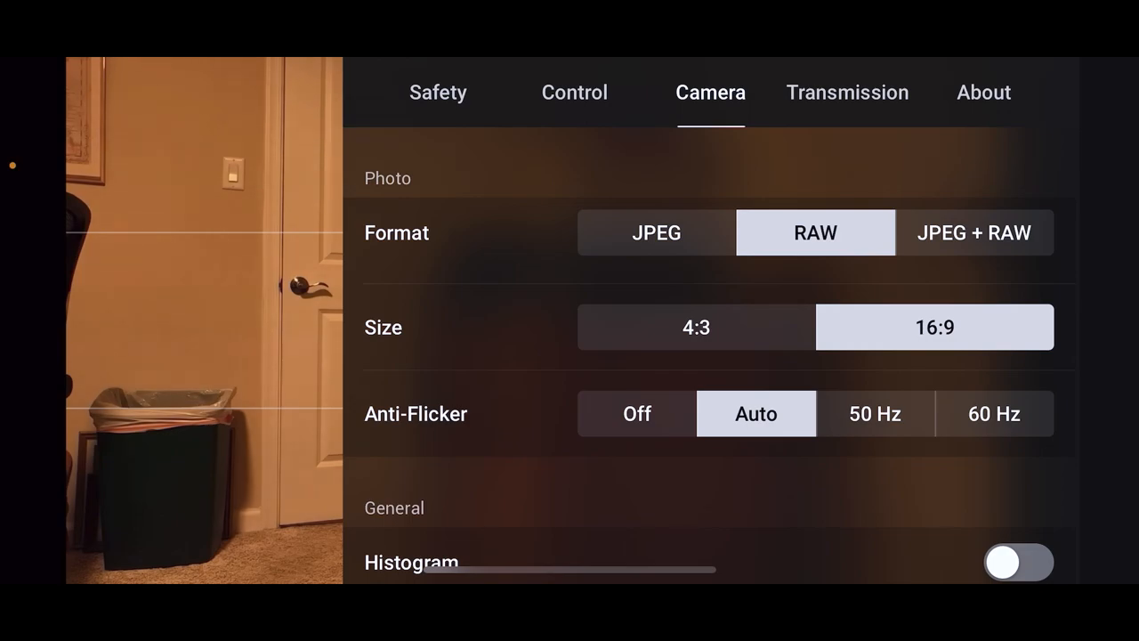
{"action": "left_click", "coordinate": [695, 327]}
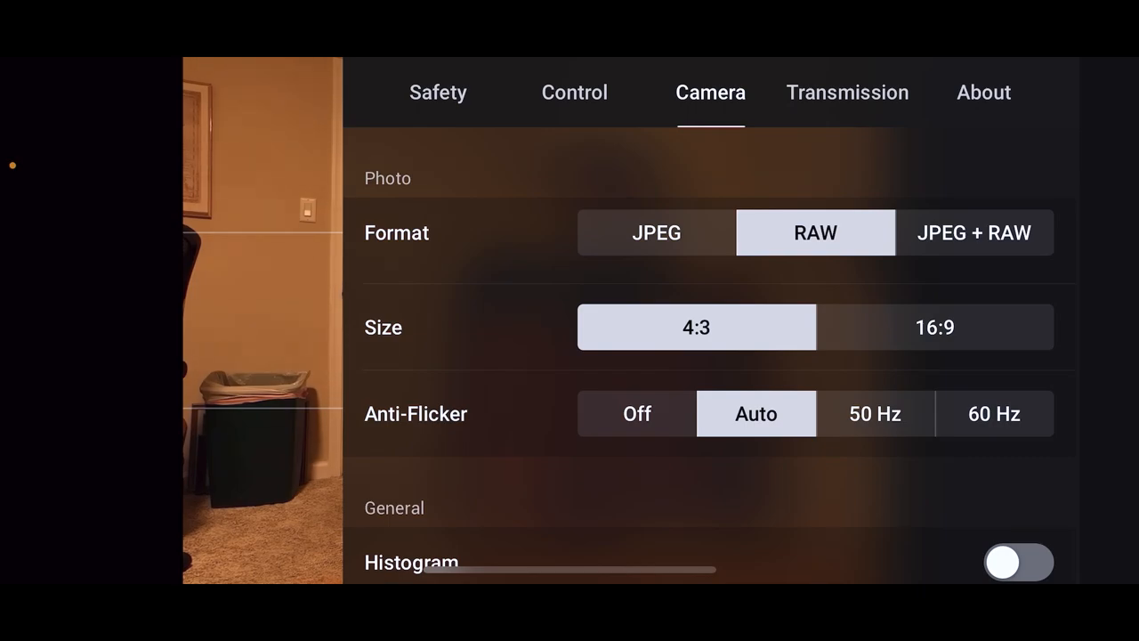
{"action": "left_click", "coordinate": [936, 328]}
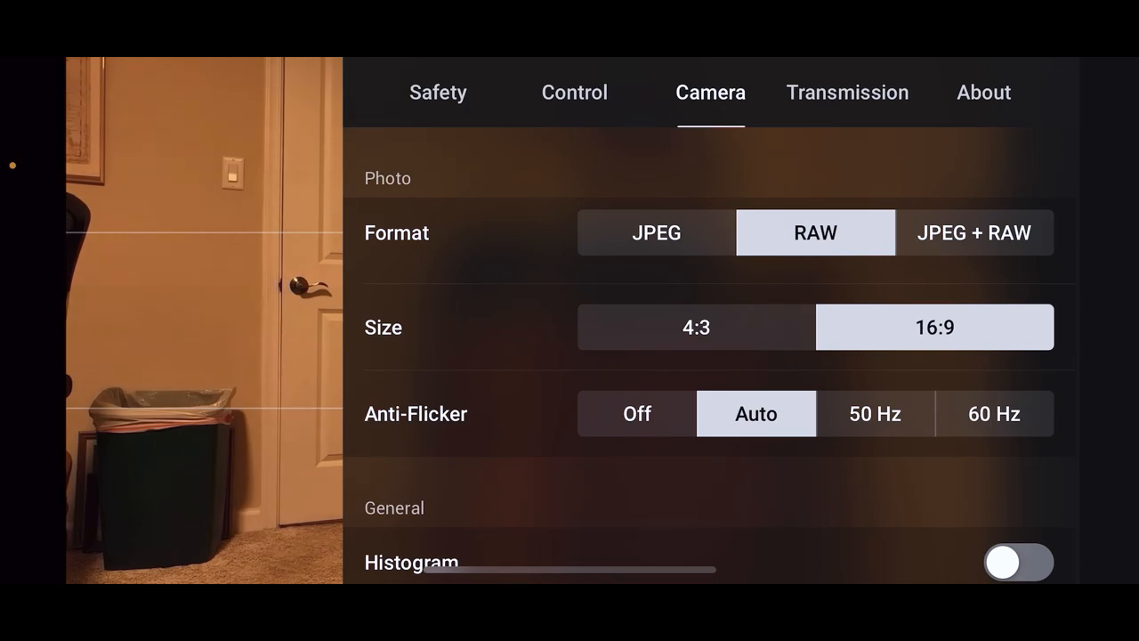
{"action": "left_click", "coordinate": [696, 327]}
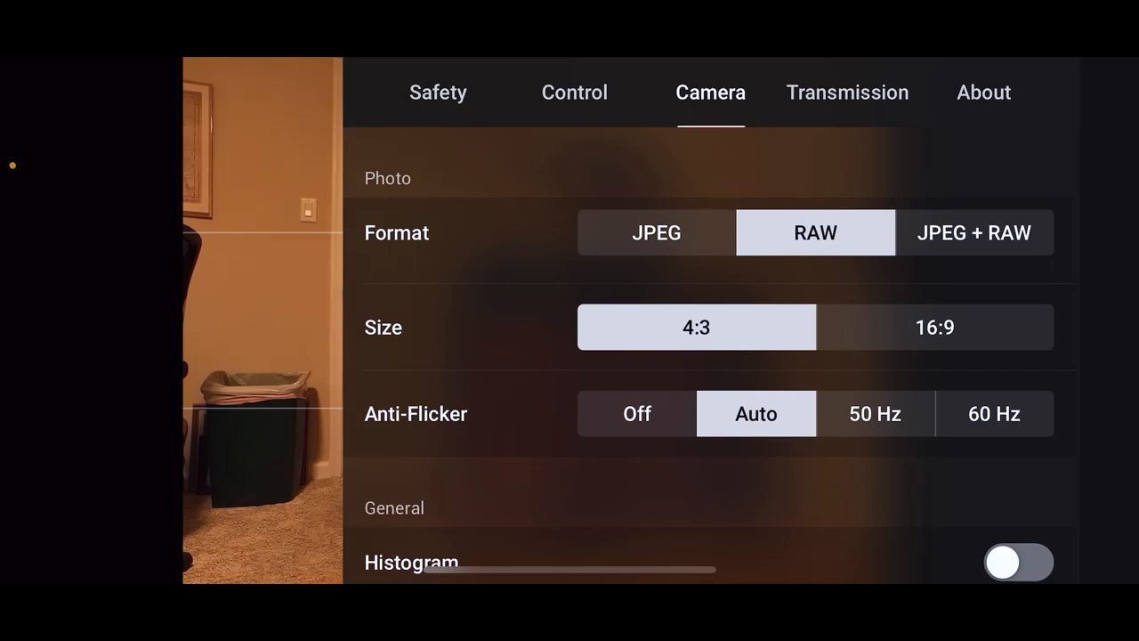
Try anti-flicker at 50 Hz and Auto, then leave it on 60 Hz
{"action": "left_click", "coordinate": [993, 413]}
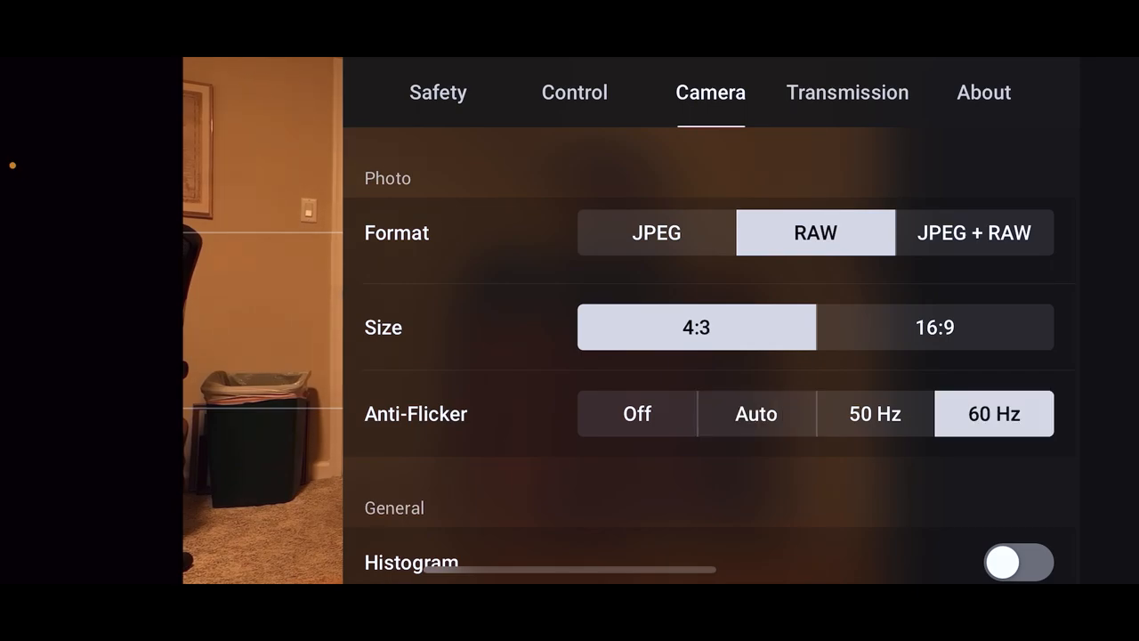
{"action": "left_click", "coordinate": [875, 413]}
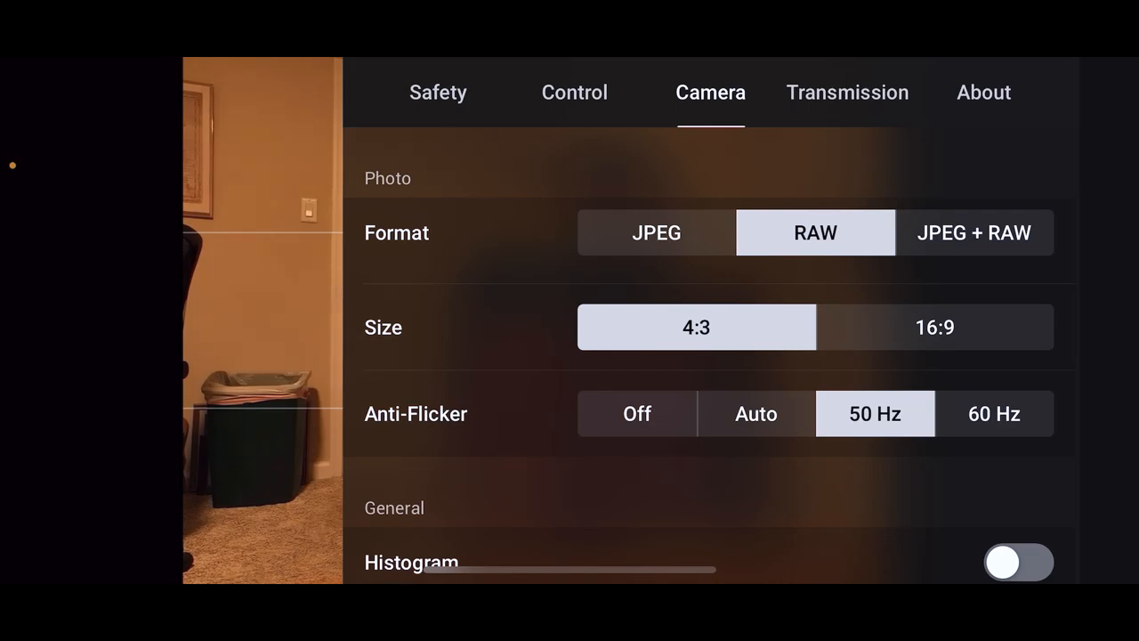
{"action": "left_click", "coordinate": [754, 413]}
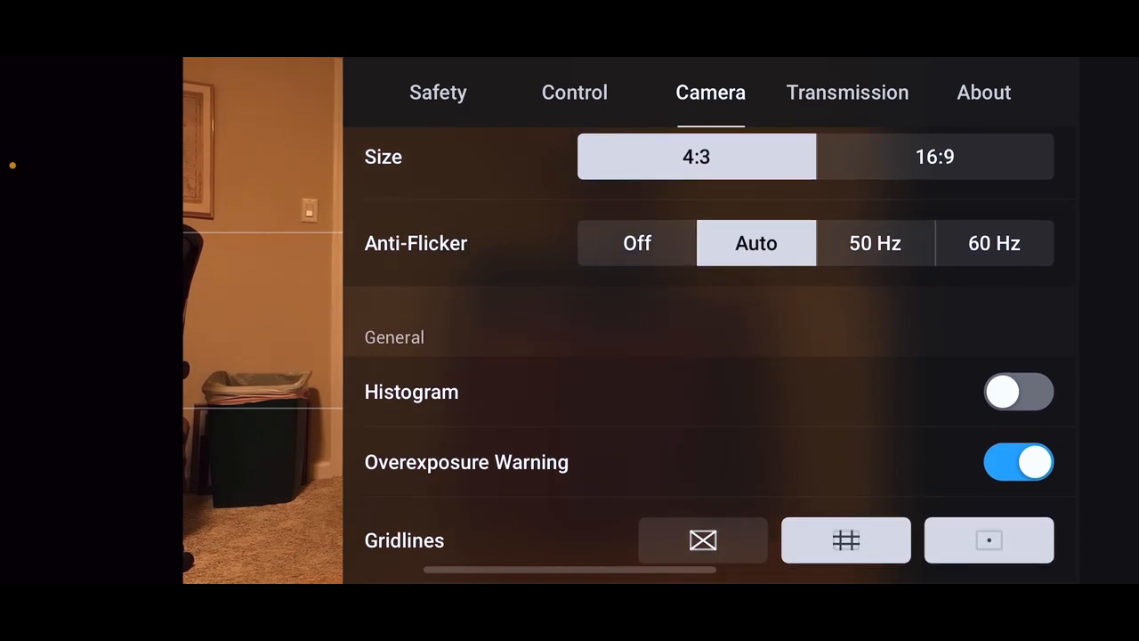
{"action": "left_click", "coordinate": [993, 242]}
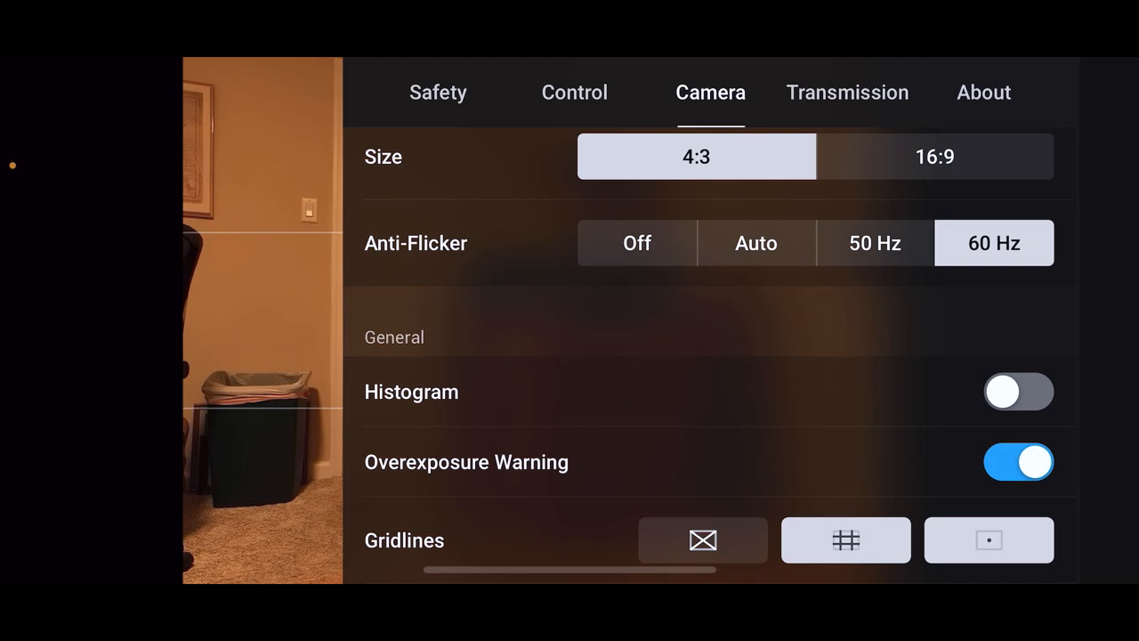
Scroll down to the general camera options showing the histogram toggle
{"action": "scroll", "scroll_direction": "down", "scroll_amount": 3}
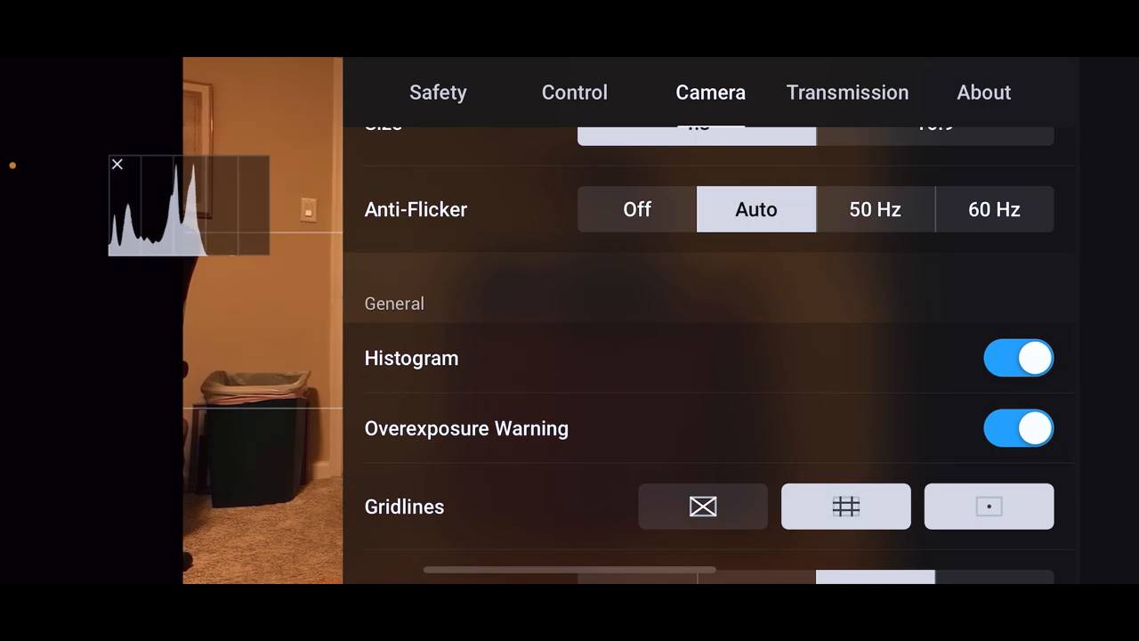
Turn off the overexposure warning and try diagonal gridlines before removing them again
{"action": "left_click", "coordinate": [1018, 428]}
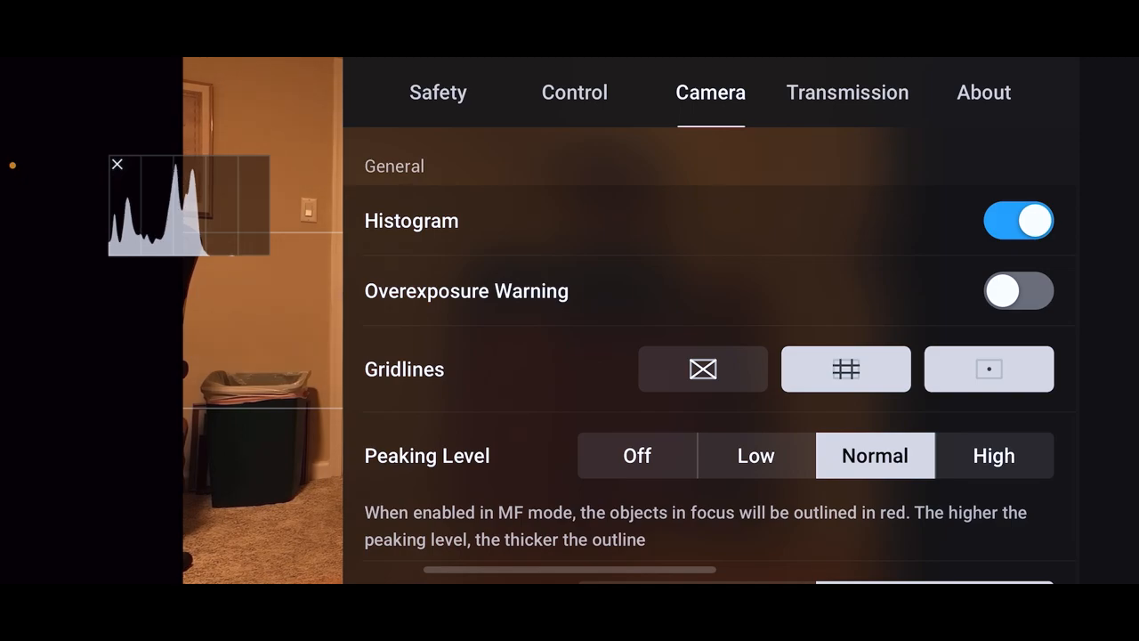
{"action": "left_click", "coordinate": [701, 369]}
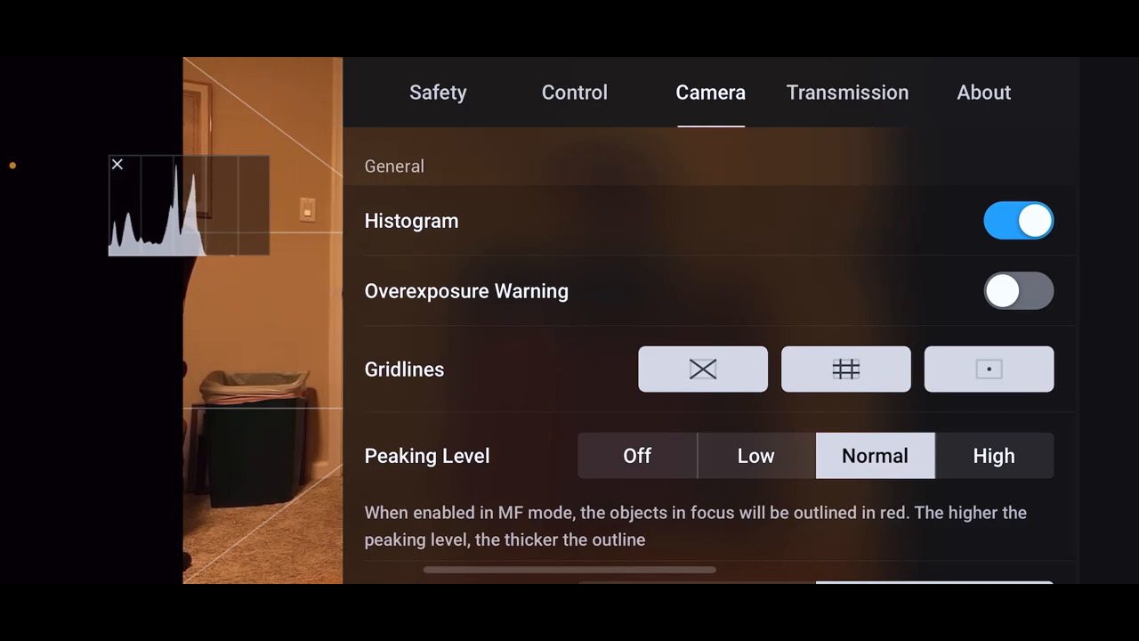
{"action": "left_click", "coordinate": [702, 368]}
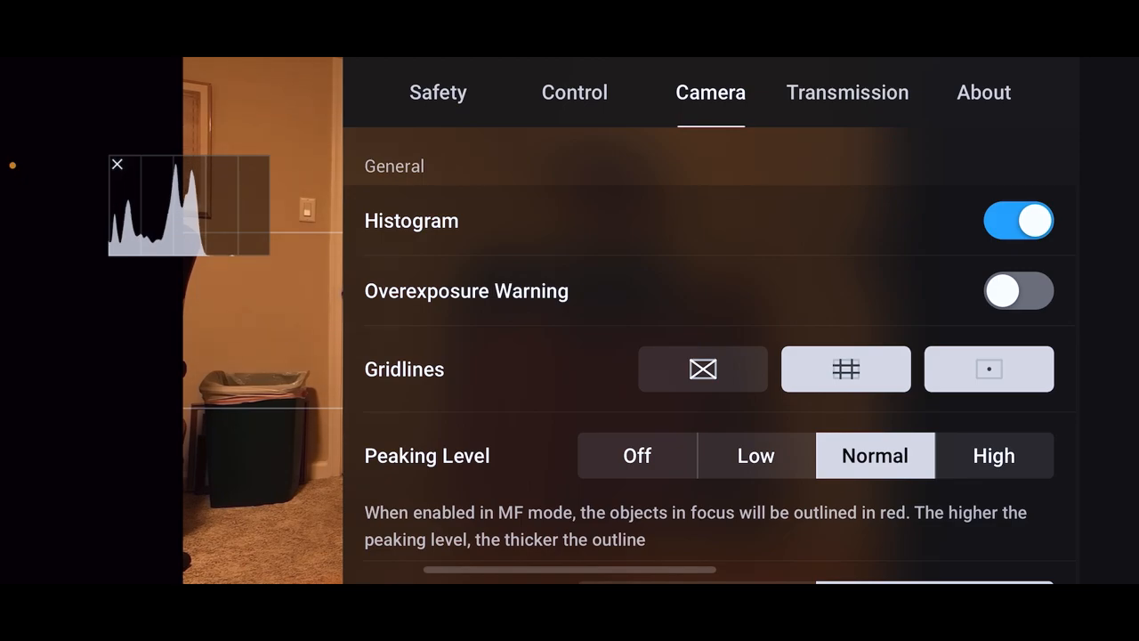
{"action": "scroll", "scroll_direction": "down", "scroll_amount": 3}
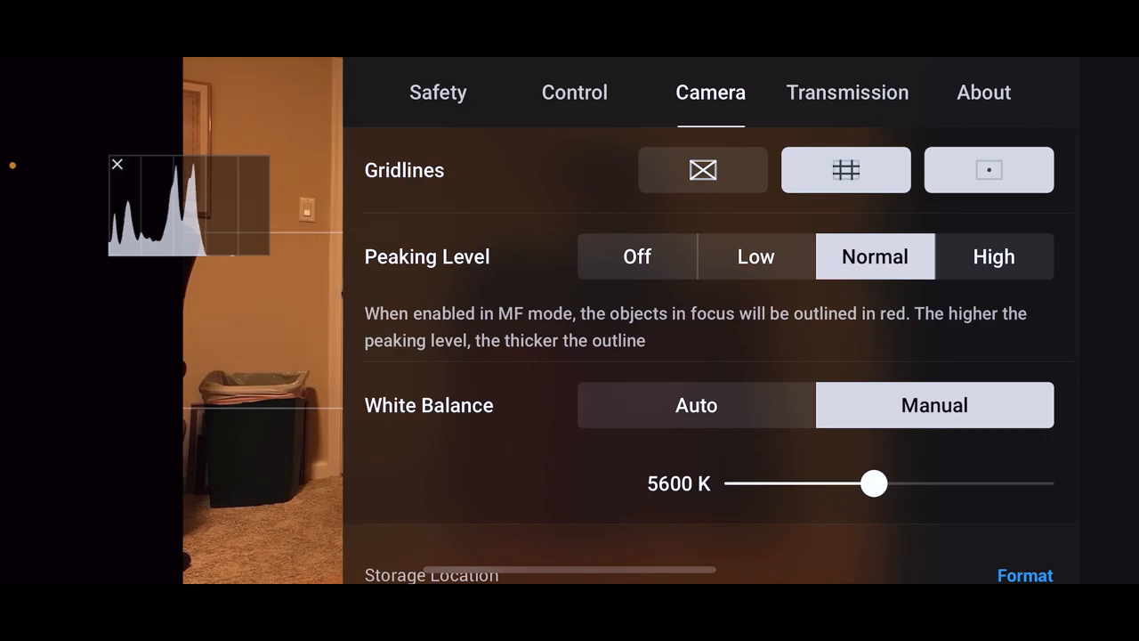
Sweep manual white balance through roughly 3600 K to 6600 K, then return it to Auto
{"action": "left_click", "coordinate": [694, 406]}
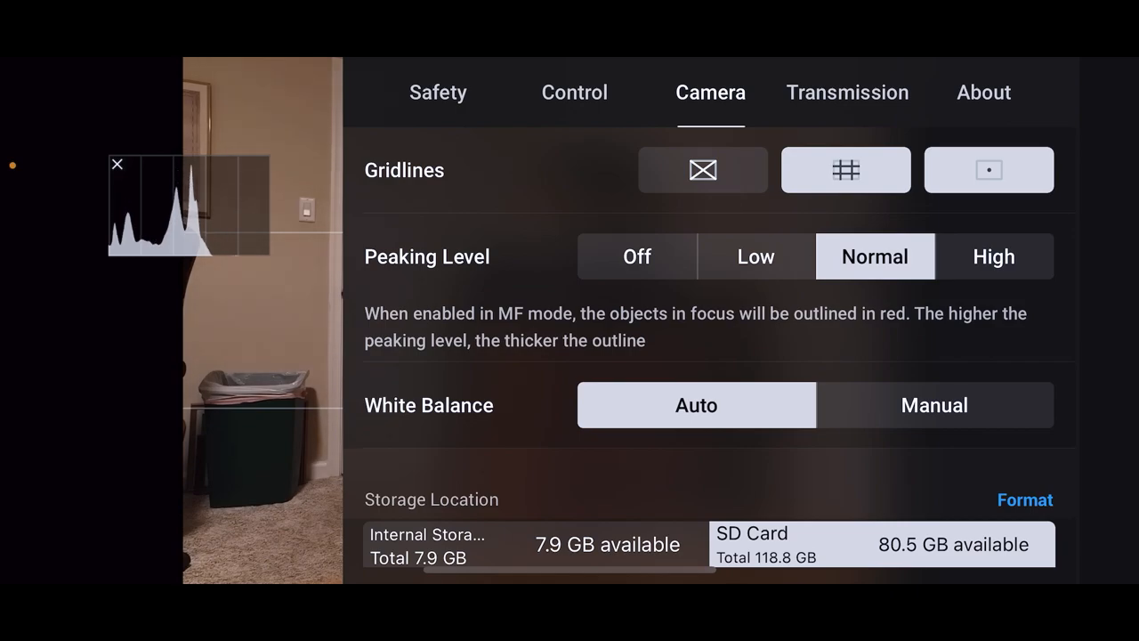
{"action": "left_click", "coordinate": [934, 405]}
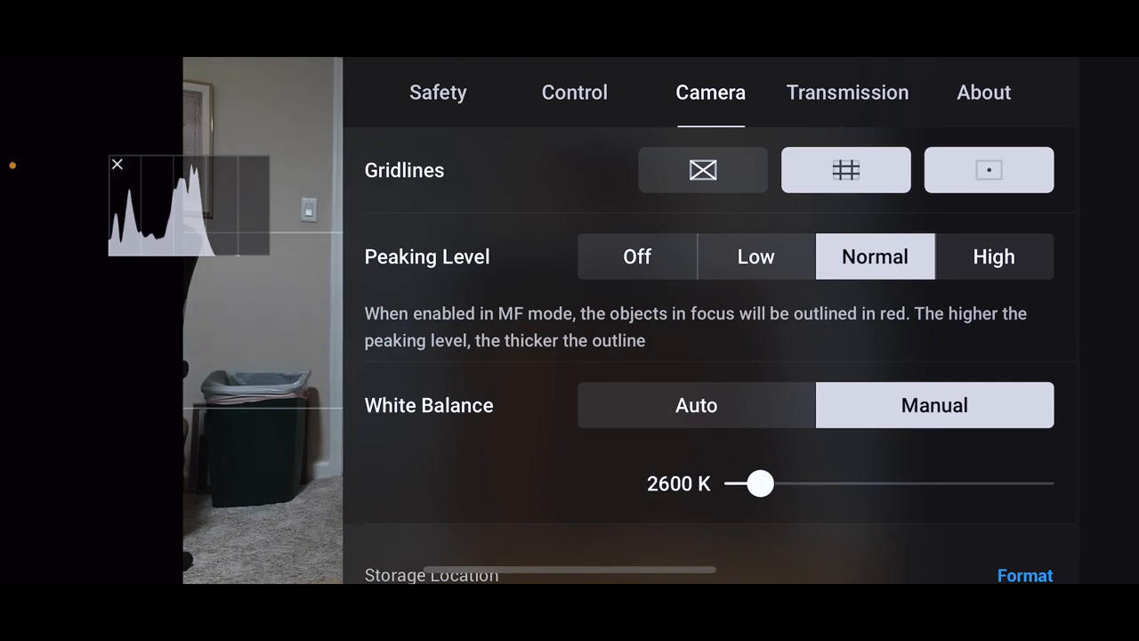
{"action": "left_click_drag", "start_coordinate": [758, 484], "coordinate": [847, 484]}
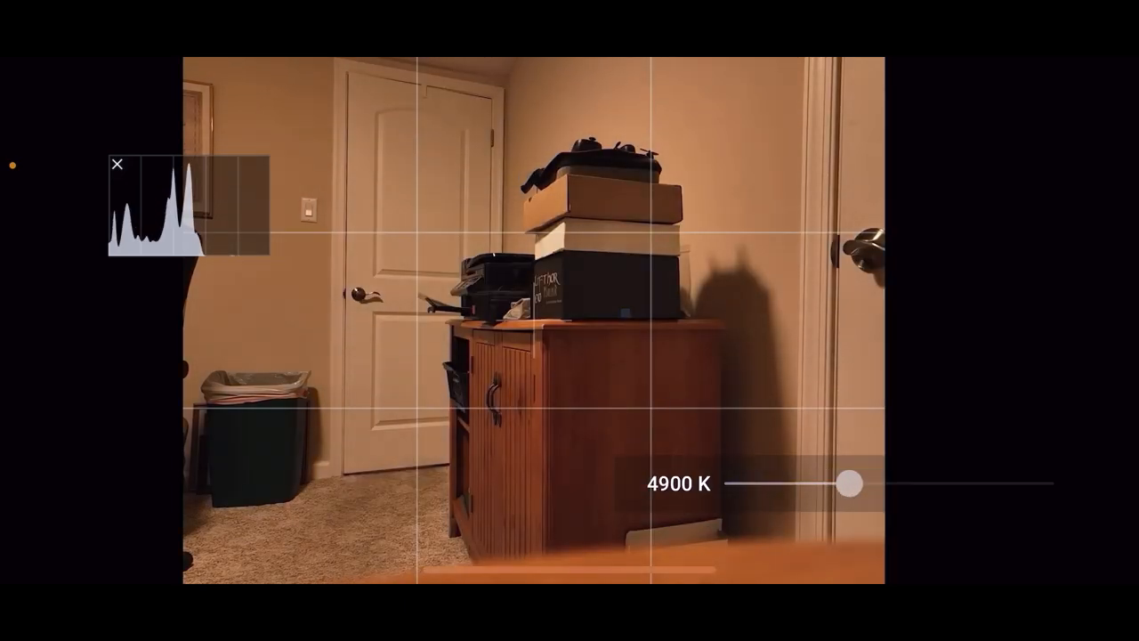
{"action": "left_click_drag", "start_coordinate": [847, 484], "coordinate": [912, 484]}
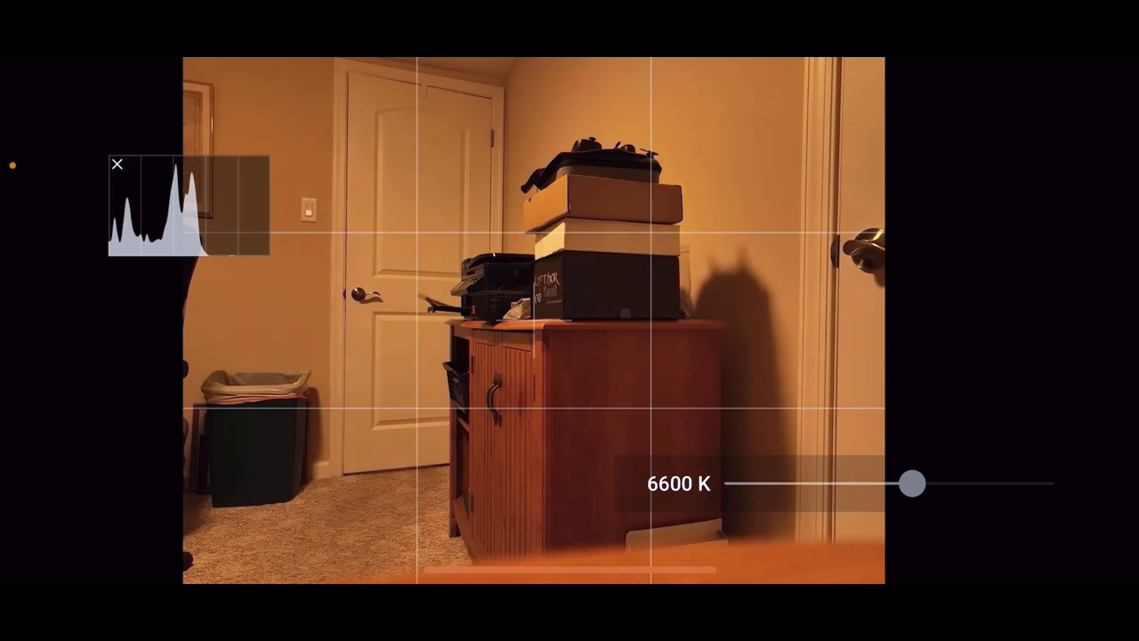
{"action": "left_click_drag", "start_coordinate": [912, 484], "coordinate": [897, 484]}
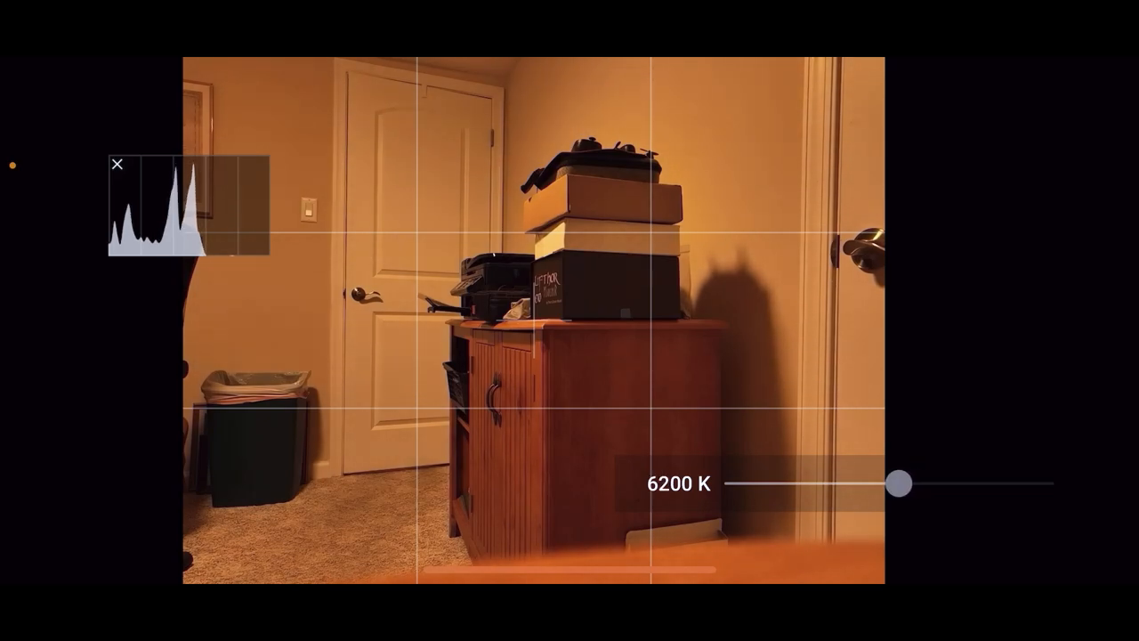
{"action": "left_click_drag", "start_coordinate": [897, 484], "coordinate": [901, 484]}
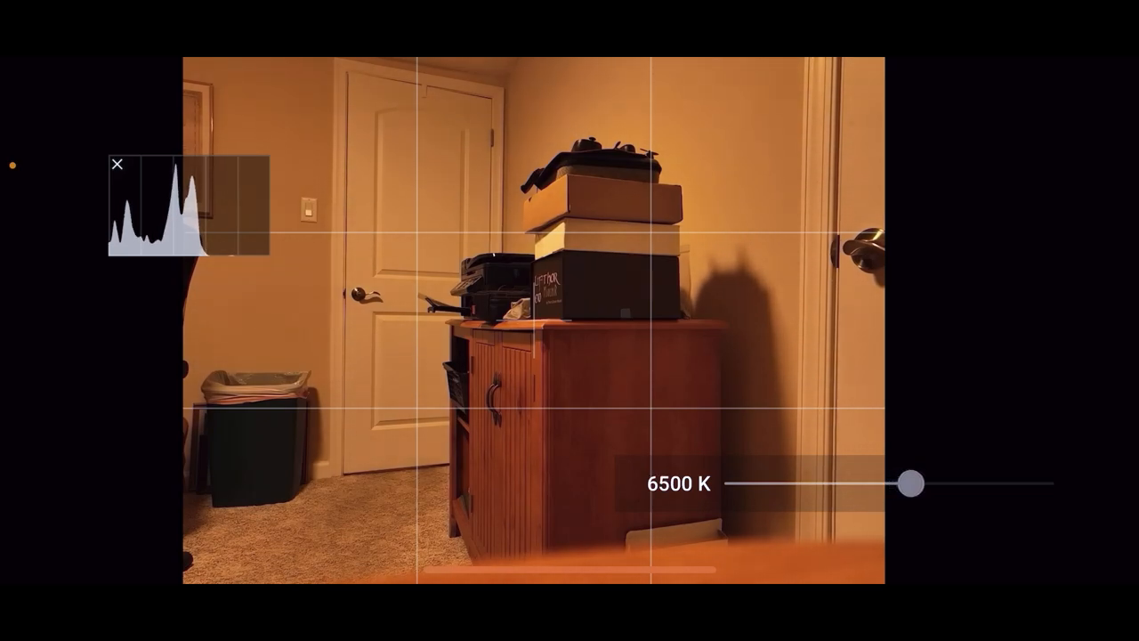
{"action": "left_click_drag", "start_coordinate": [909, 484], "coordinate": [799, 484]}
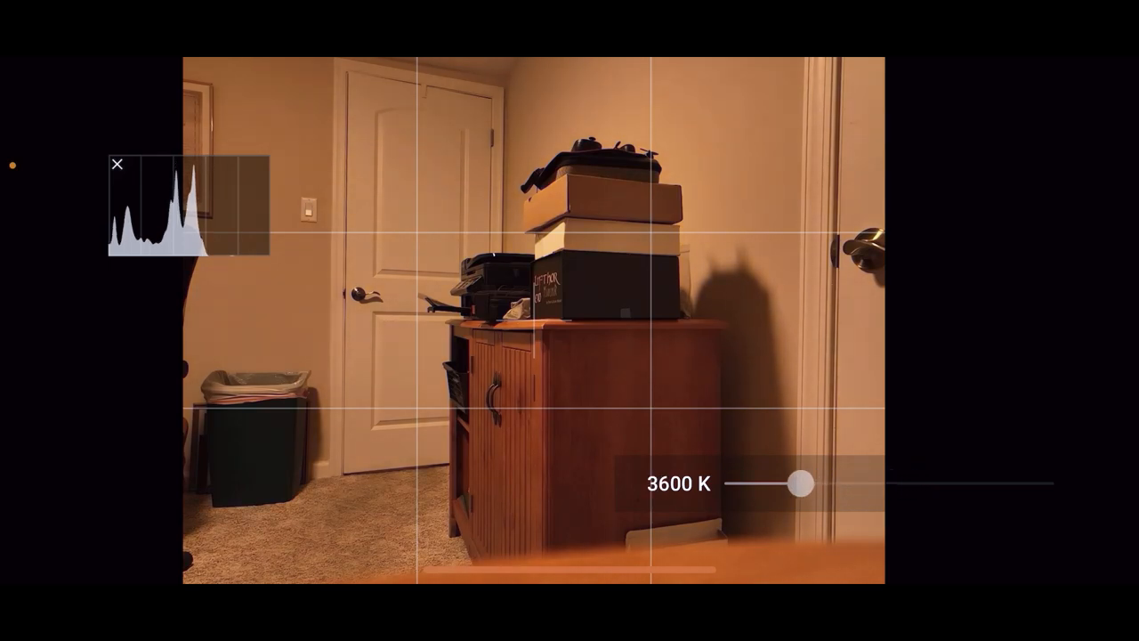
{"action": "left_click_drag", "start_coordinate": [798, 484], "coordinate": [850, 484]}
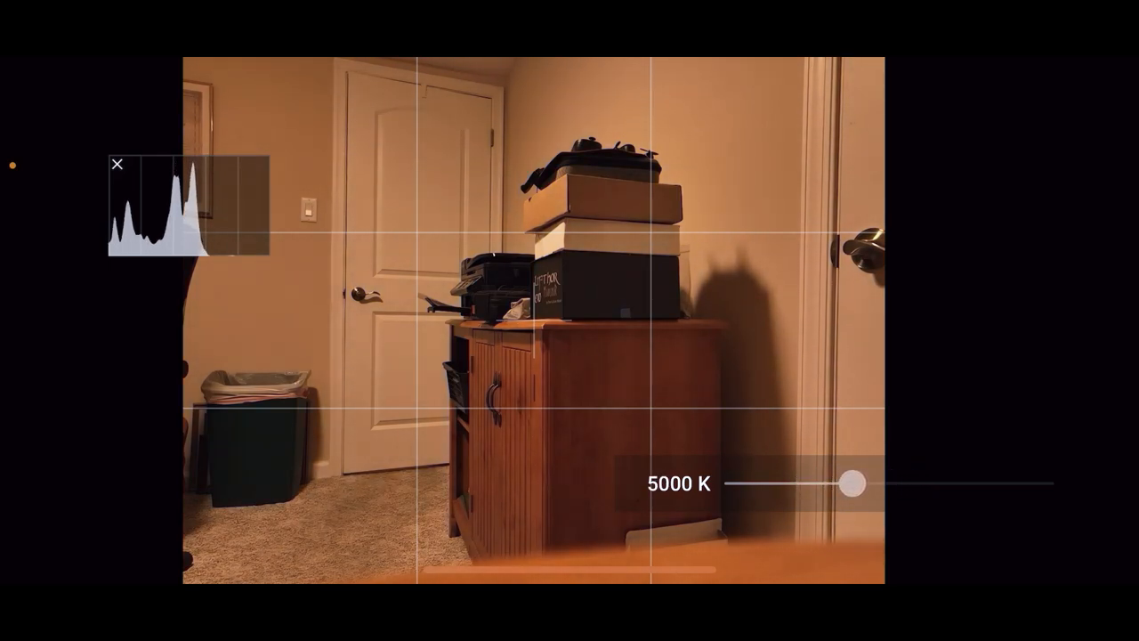
{"action": "left_click_drag", "start_coordinate": [851, 484], "coordinate": [877, 484]}
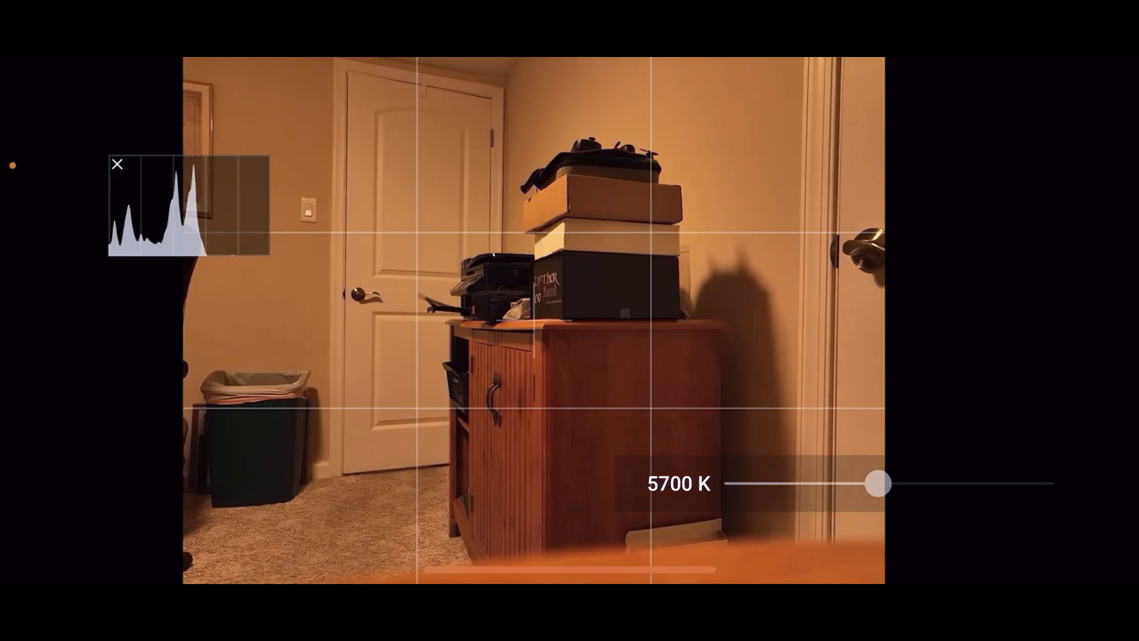
{"action": "left_click_drag", "start_coordinate": [875, 484], "coordinate": [874, 484]}
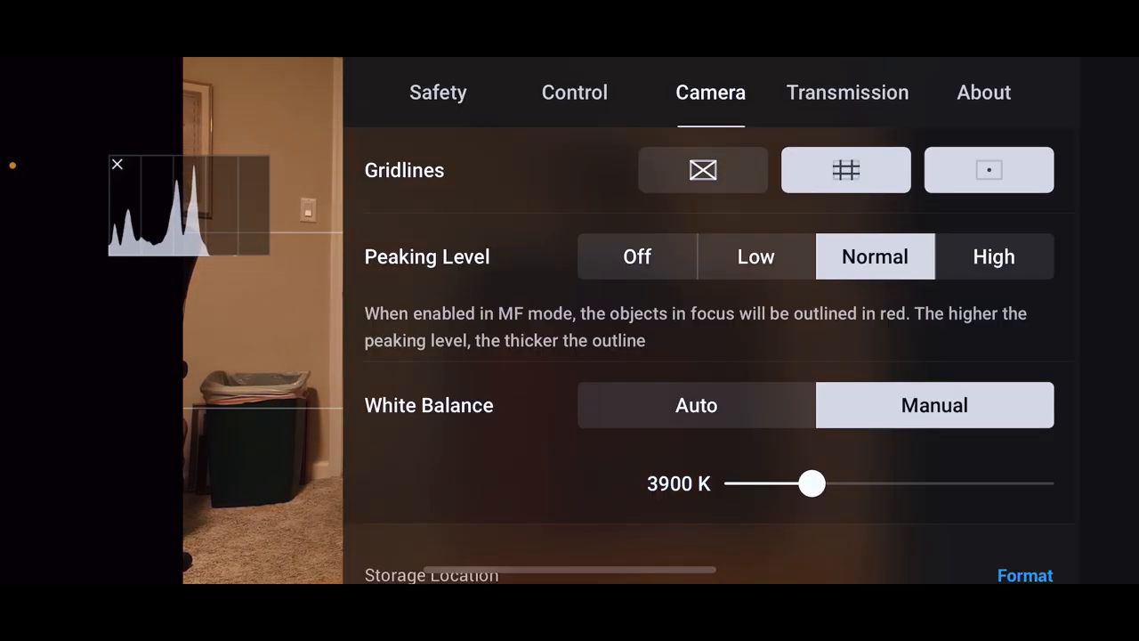
{"action": "left_click", "coordinate": [695, 406]}
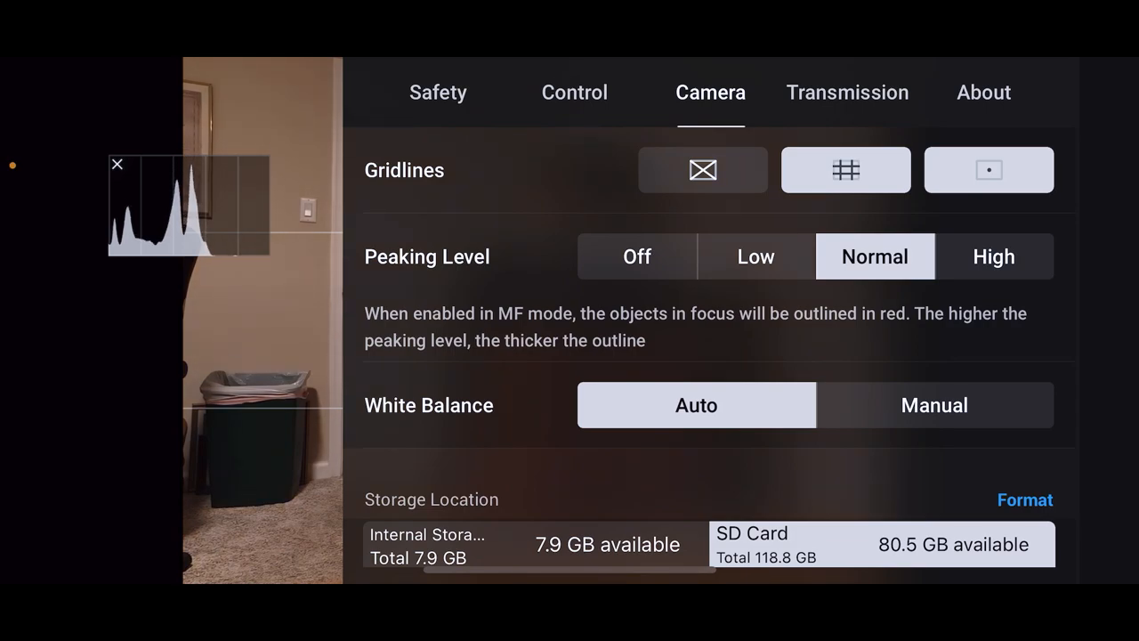
{"action": "left_click", "coordinate": [934, 405]}
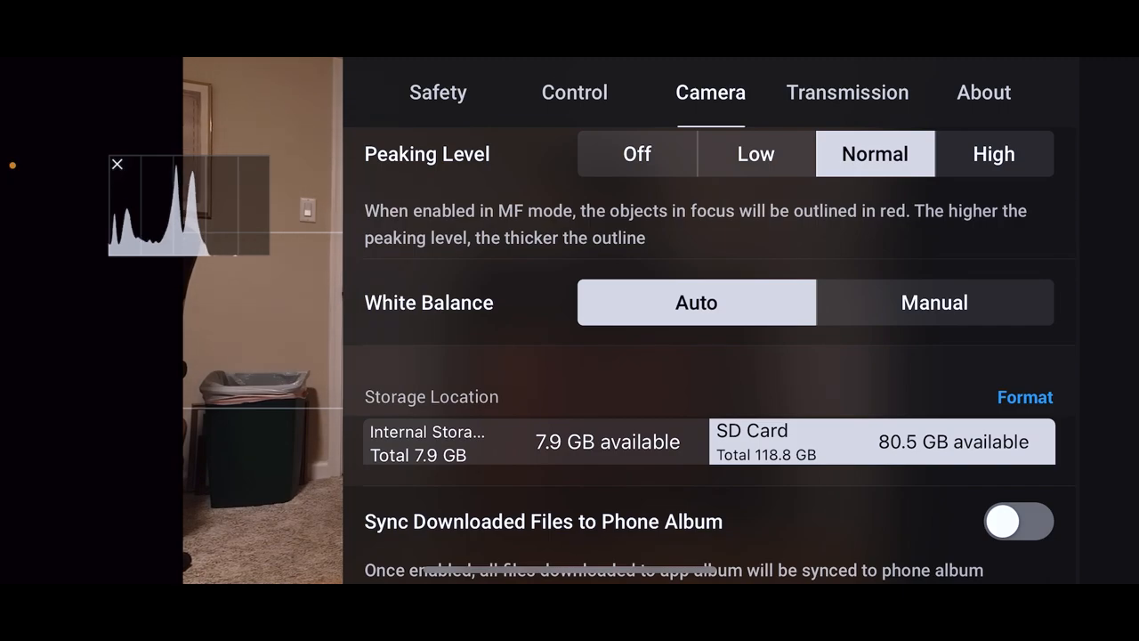
{"action": "scroll", "scroll_direction": "down", "scroll_amount": 3}
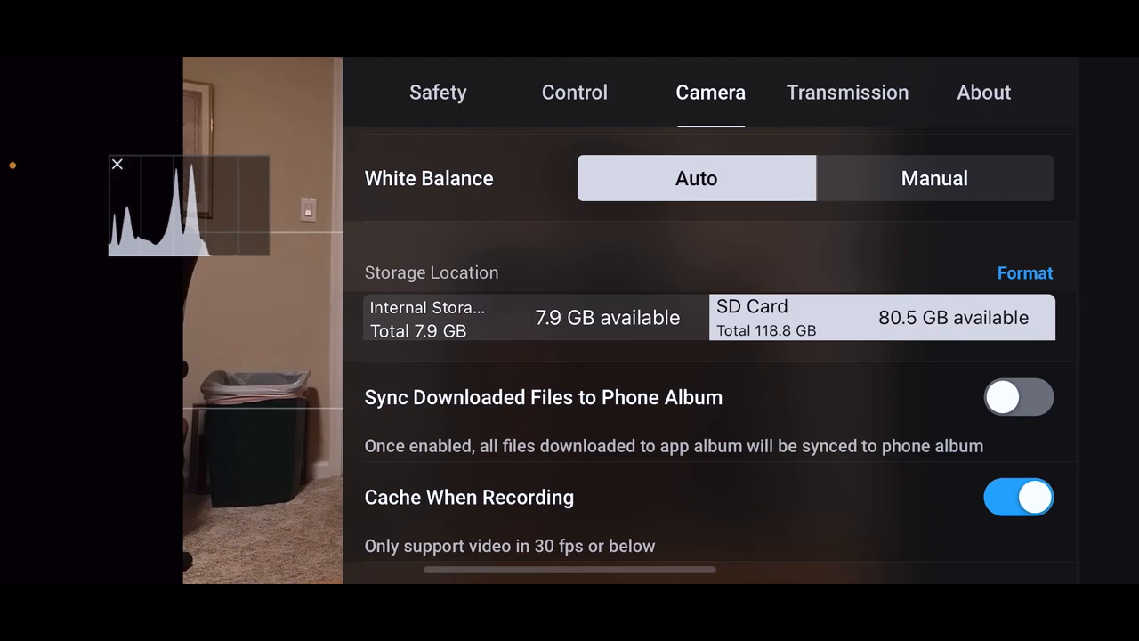
{"action": "scroll", "scroll_direction": "down", "scroll_amount": 3}
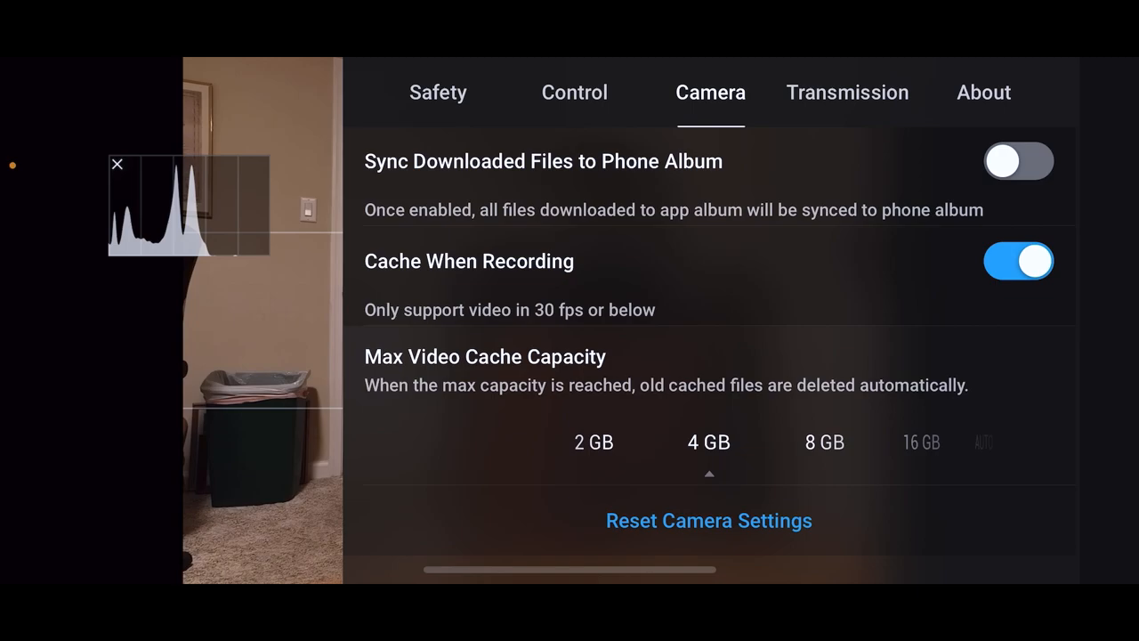
{"action": "scroll", "scroll_direction": "down", "scroll_amount": 3}
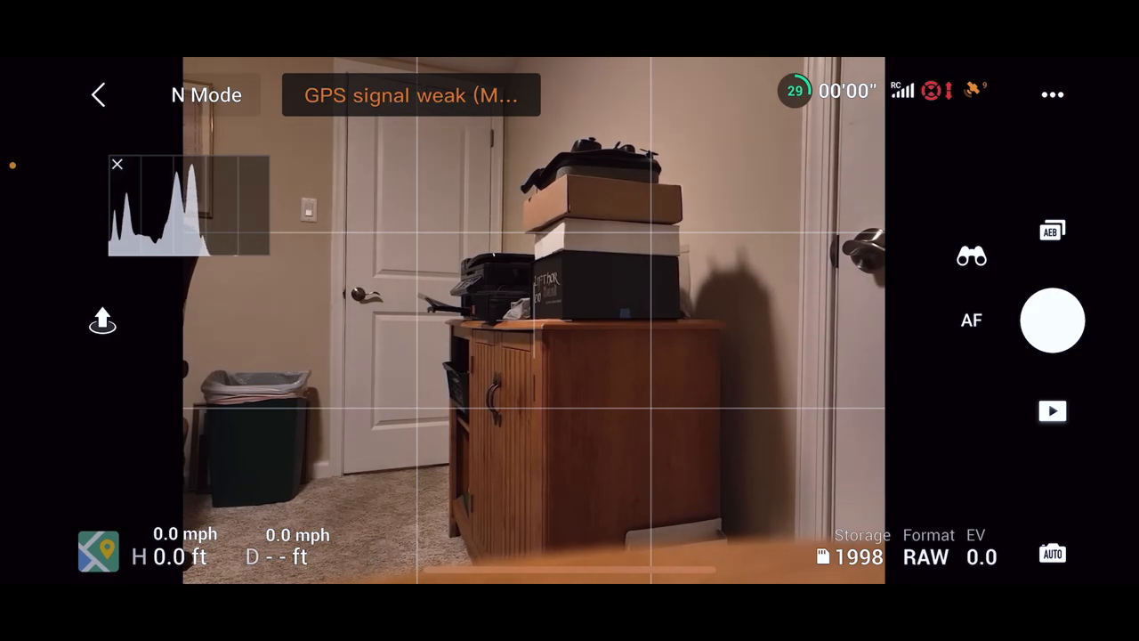
Close the settings panel and return to the live camera view
{"action": "left_click", "coordinate": [1054, 554]}
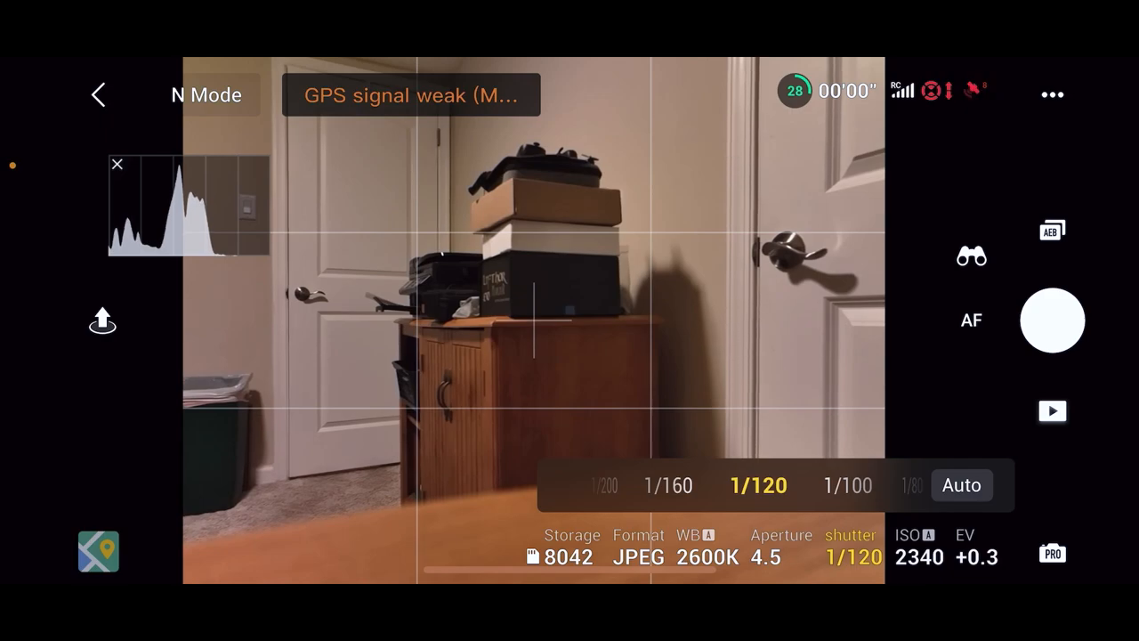
Scroll the shutter value strip toward 1/120 in PRO mode
{"action": "scroll", "scroll_direction": "left", "scroll_amount": 3}
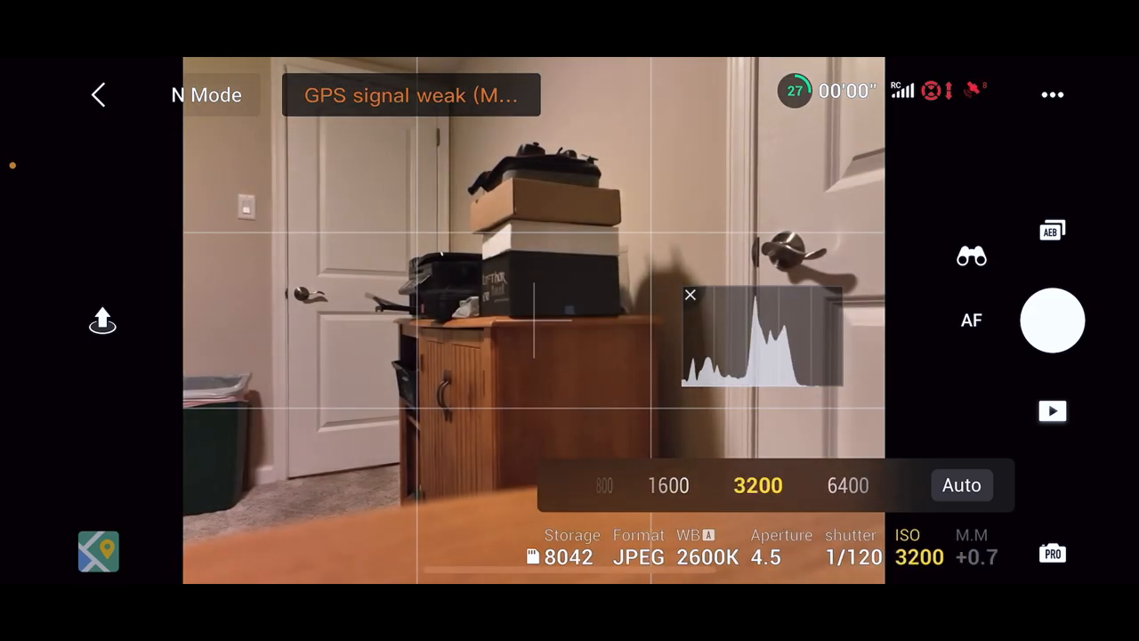
Take ISO off automatic and select 3200 in the PRO value strip
{"action": "left_click", "coordinate": [847, 484]}
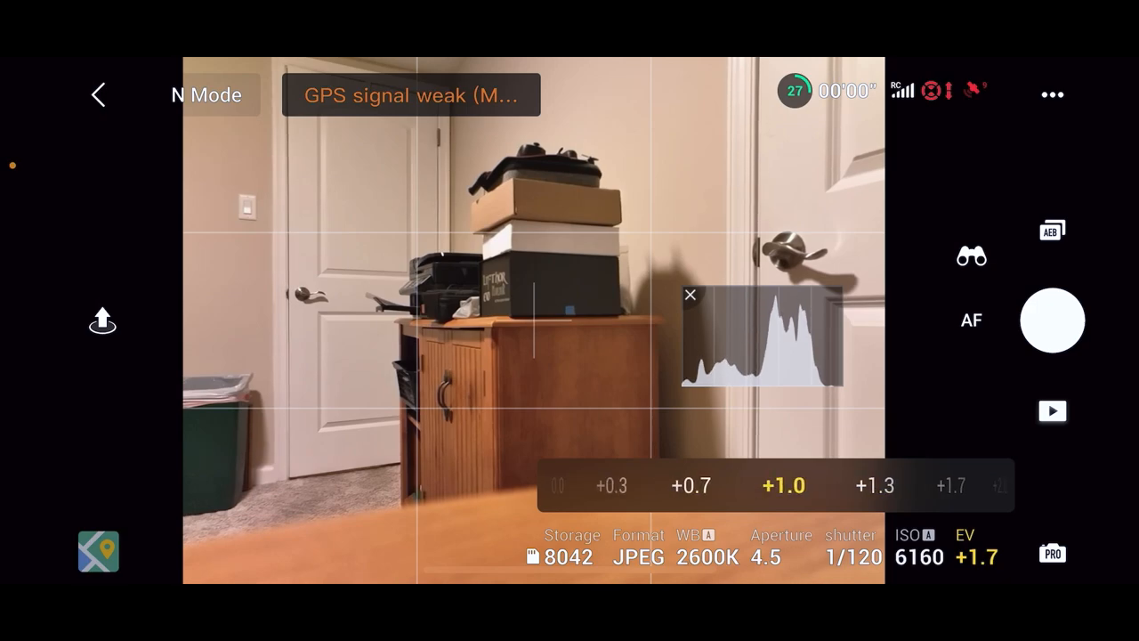
Choose an exposure compensation value from the EV scale
{"action": "left_click", "coordinate": [783, 484]}
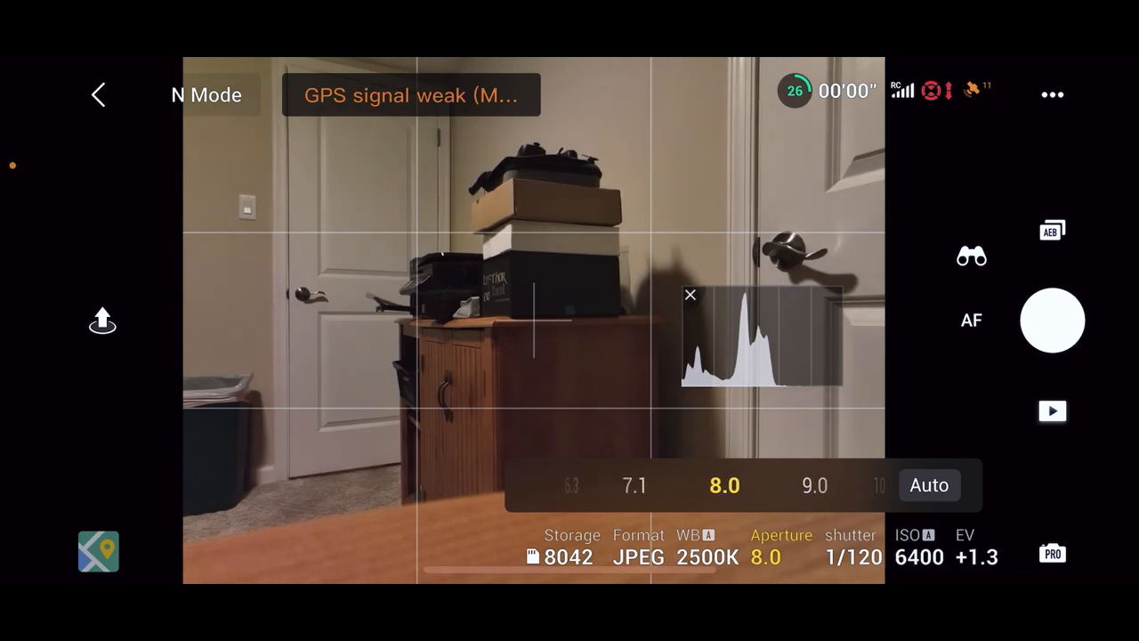
Scroll the Pro settings bar to reach the aperture, ISO and EV controls
{"action": "scroll", "scroll_direction": "right", "scroll_amount": 3}
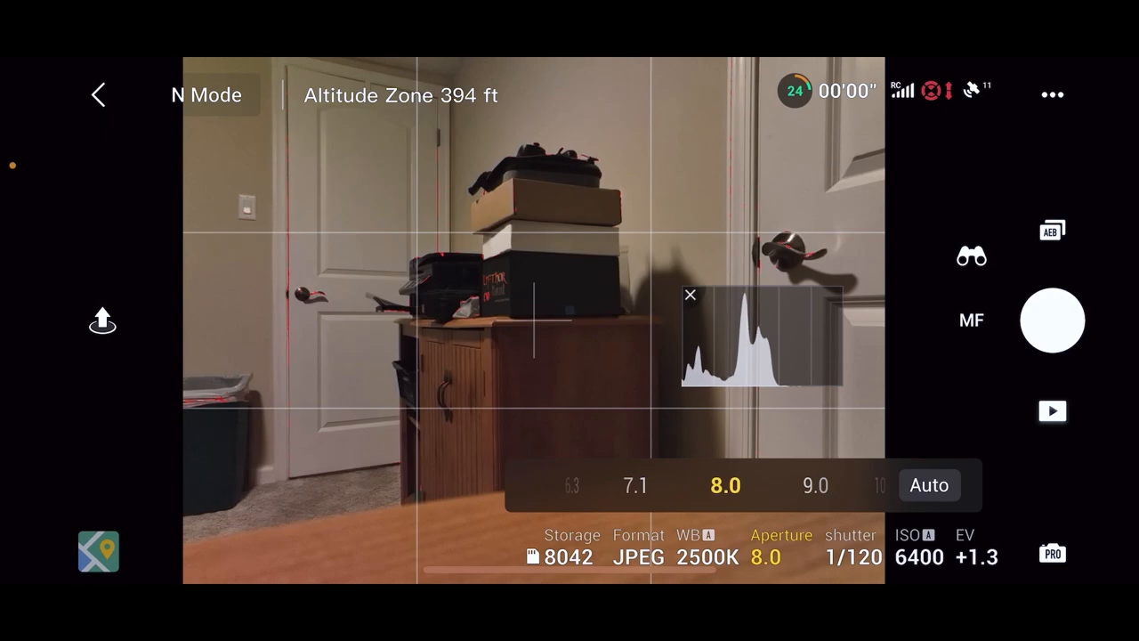
Switch focus from MF back to AF, leaving aperture 8.0, ISO 6400 and EV +1.3
{"action": "left_click", "coordinate": [971, 320]}
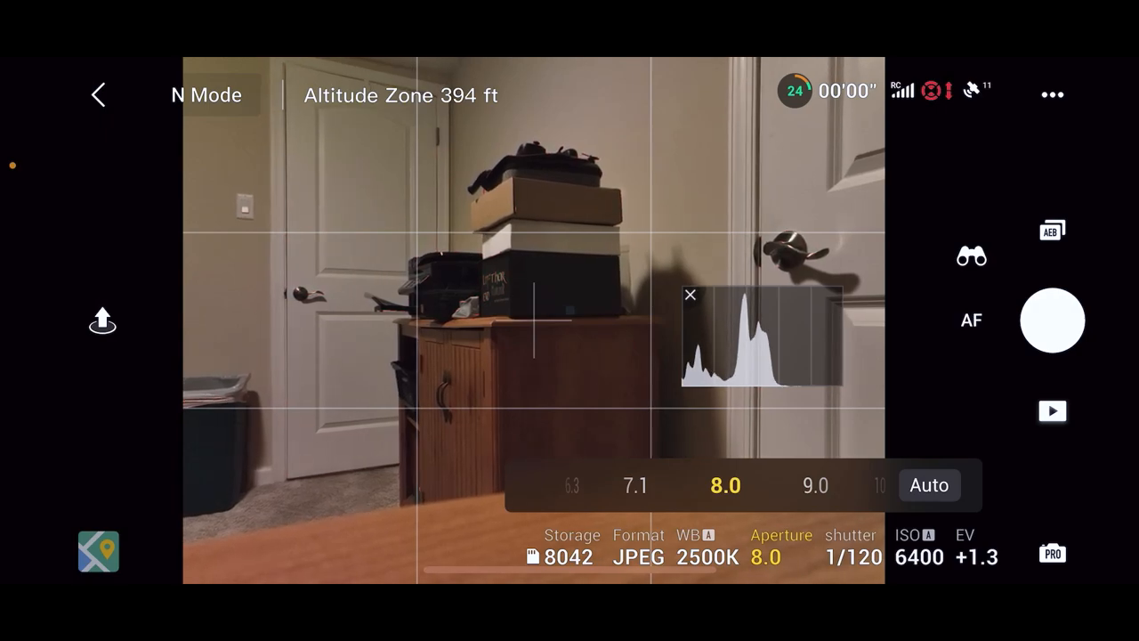